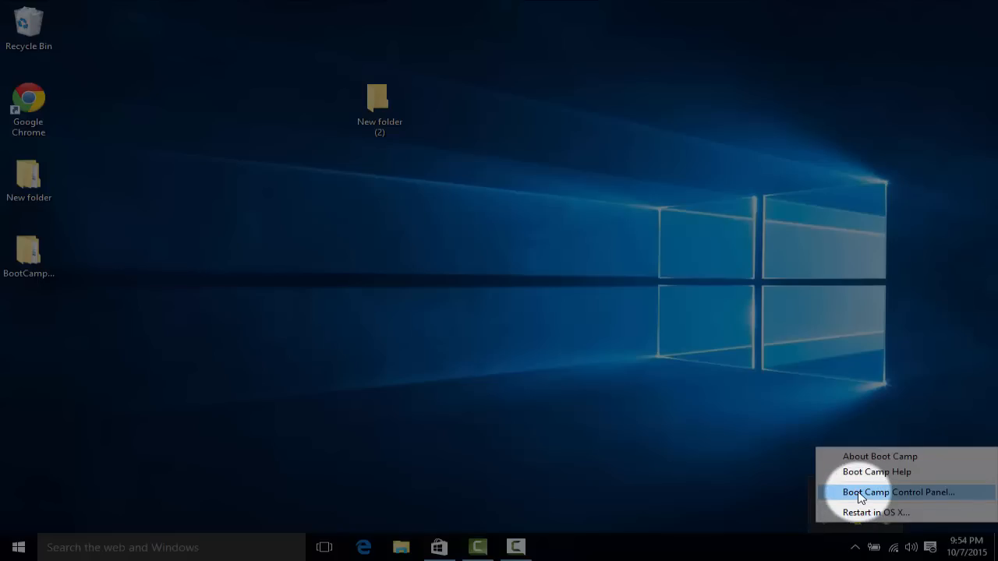
Open Boot Camp Control Panel from the tray menu and go to its Trackpad tab
left_click(897, 492)
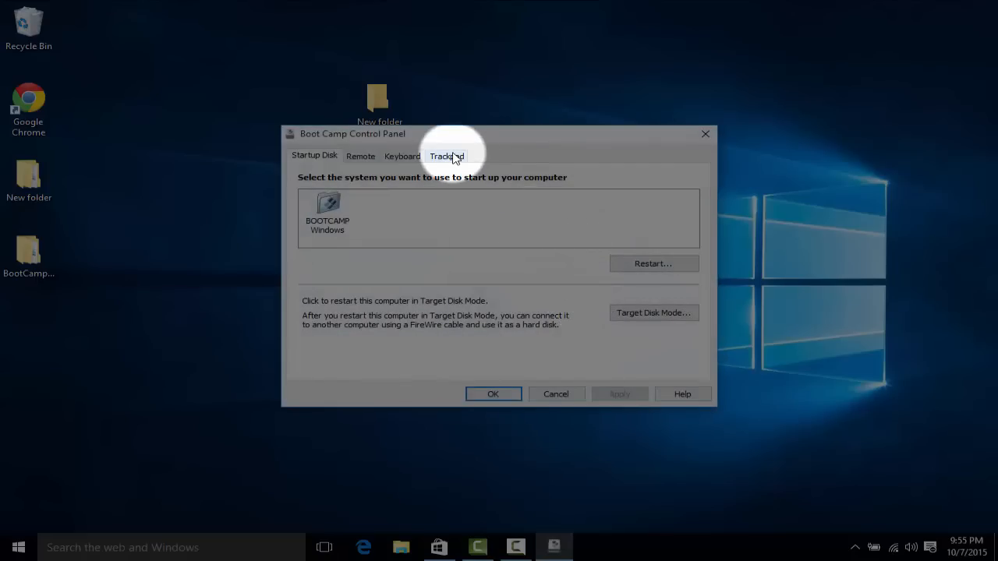
left_click(446, 155)
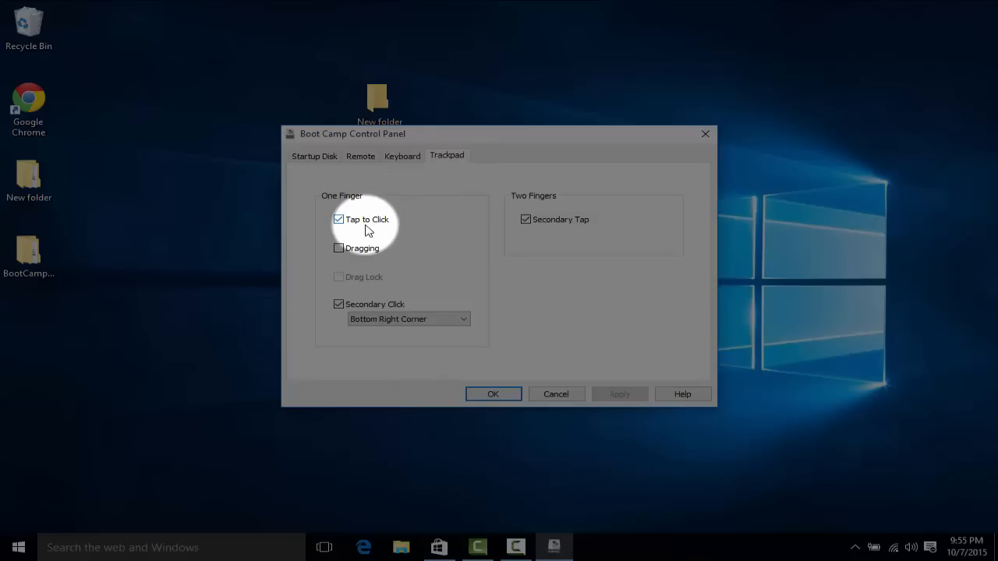
mouse_move(439, 283)
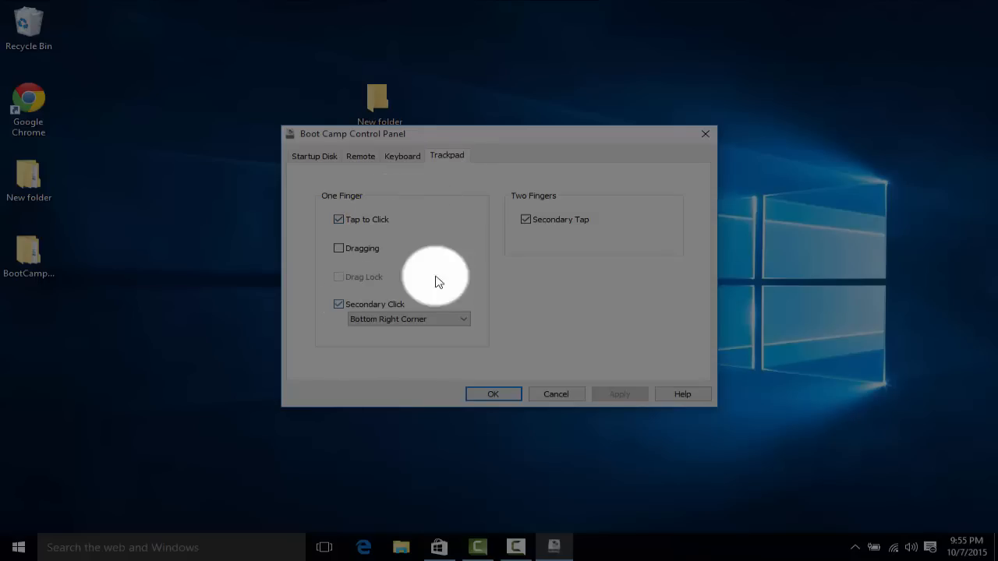